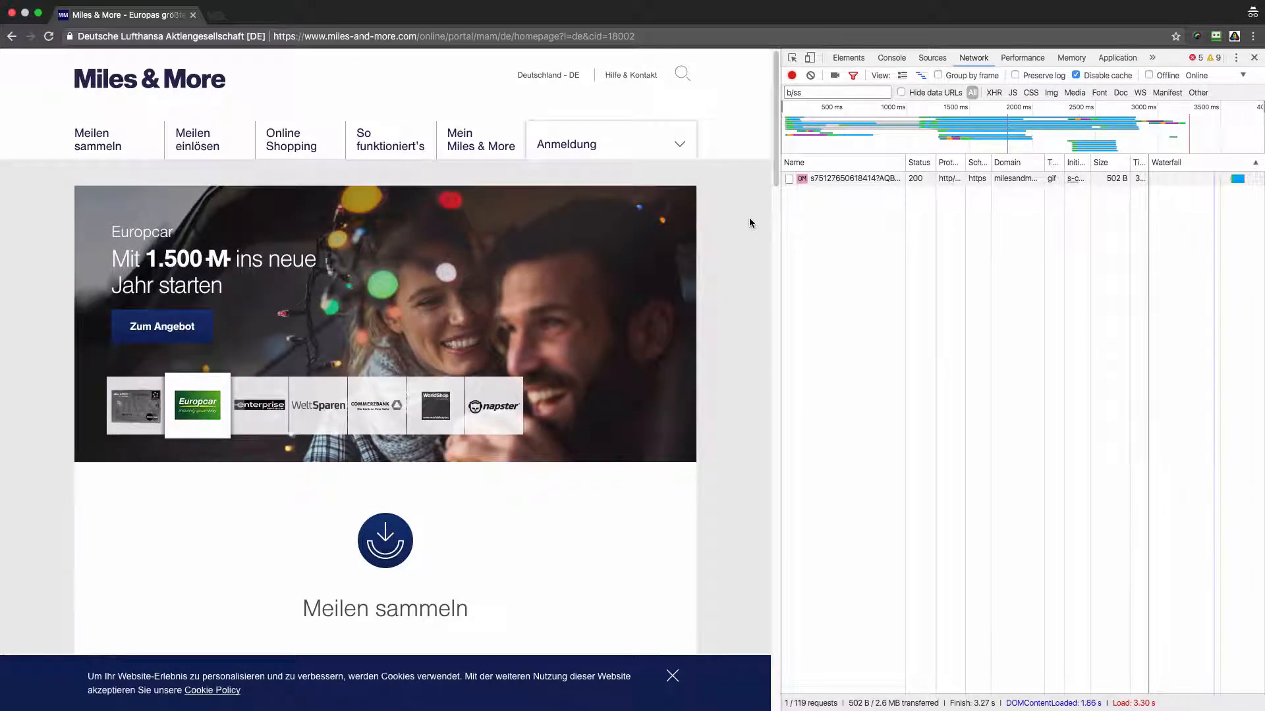
{"action": "mouse_move", "coordinate": [756, 217]}
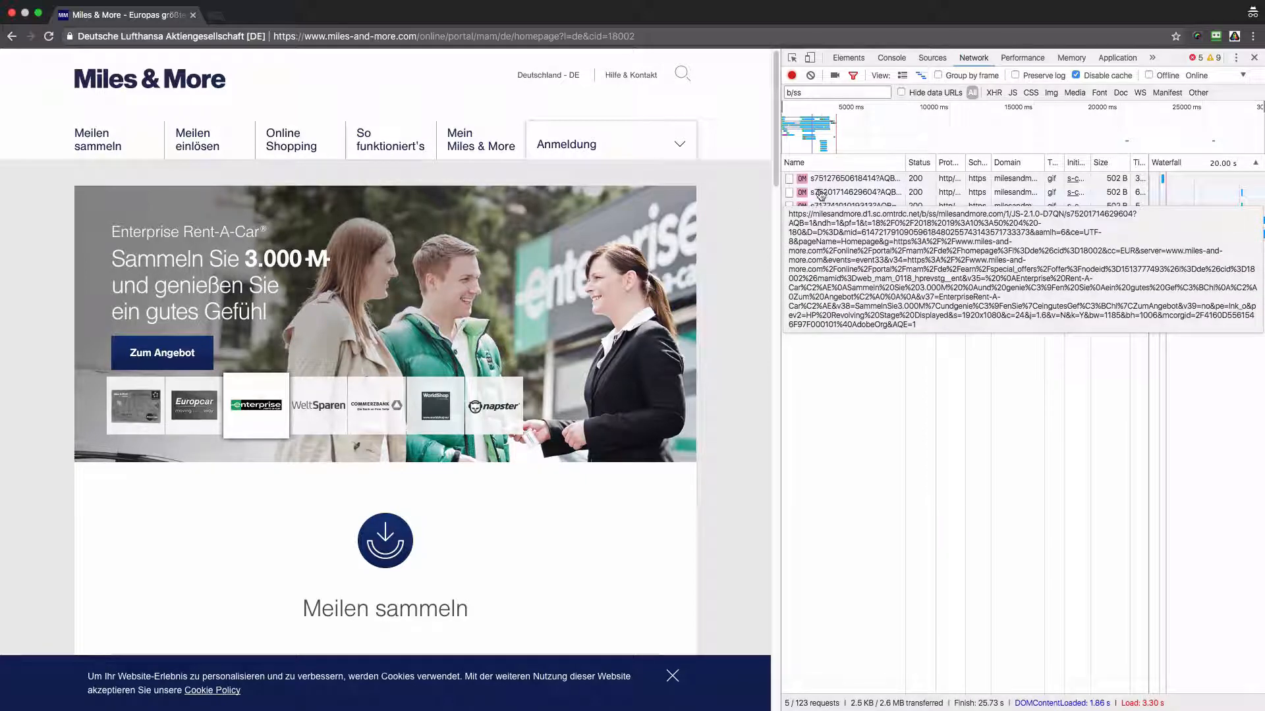
- Reveal the third b/ss call's query string parameters with the Enterprise Rent-A-Car banner values
{"action": "left_click", "coordinate": [839, 193]}
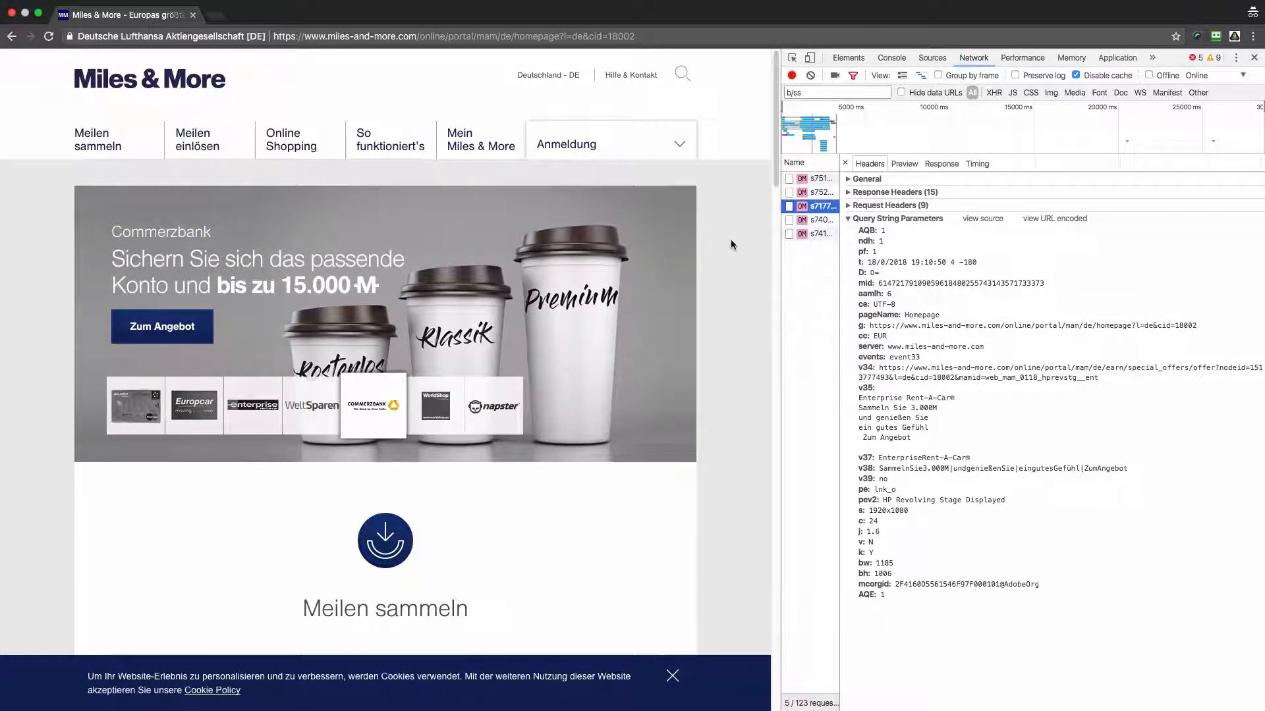
- Reveal the fourth b/ss call's parameters, repeating the Enterprise Rent-A-Car values of the third call
{"action": "left_click", "coordinate": [817, 220]}
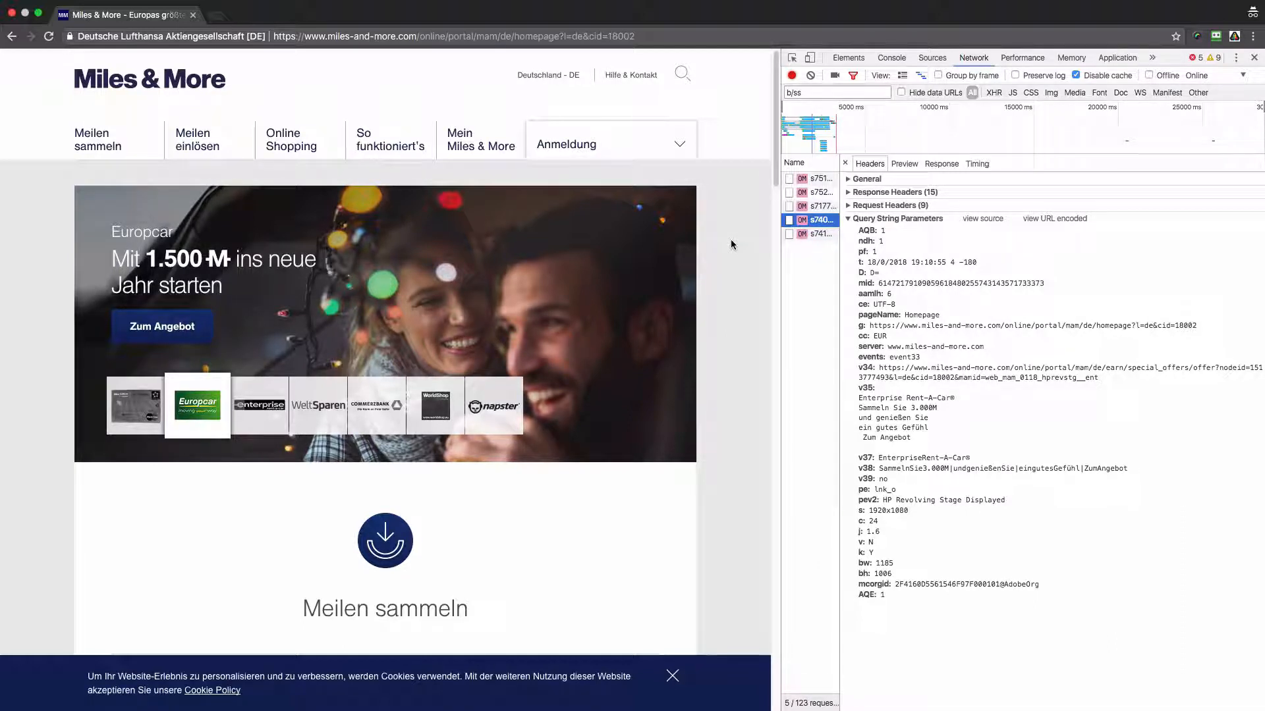
{"action": "left_click", "coordinate": [255, 405]}
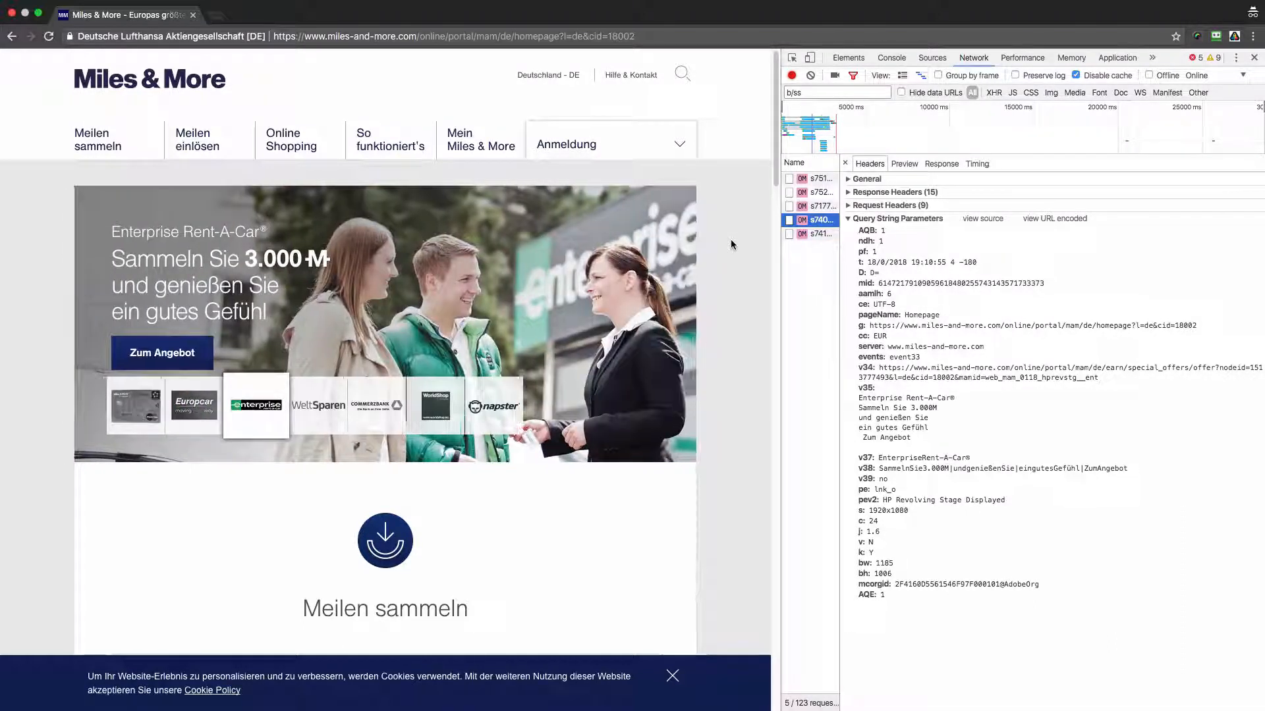